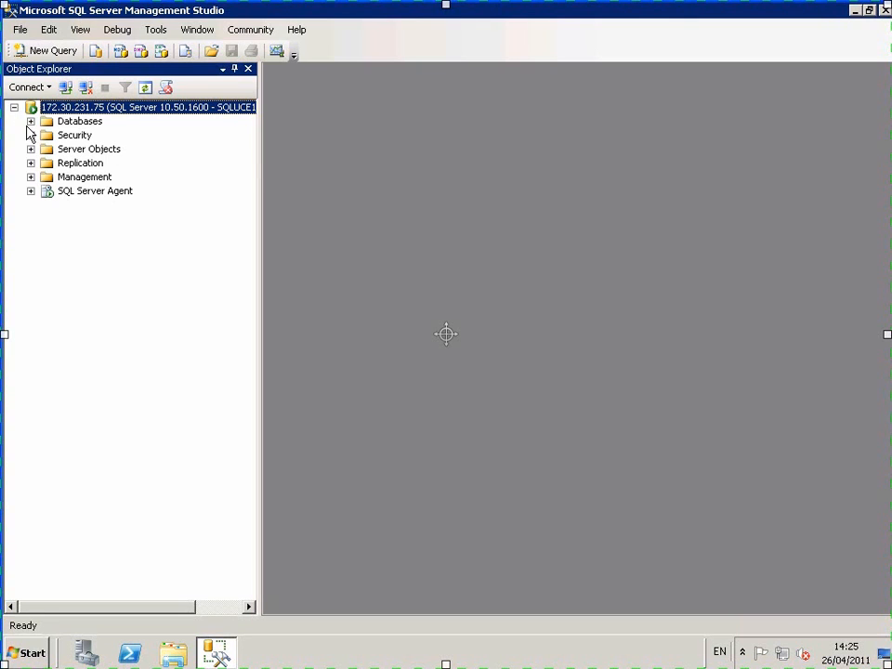
# - Expand the Databases folder under server 172.30.230.75 to reveal the tpce database
pyautogui.click(31, 121)
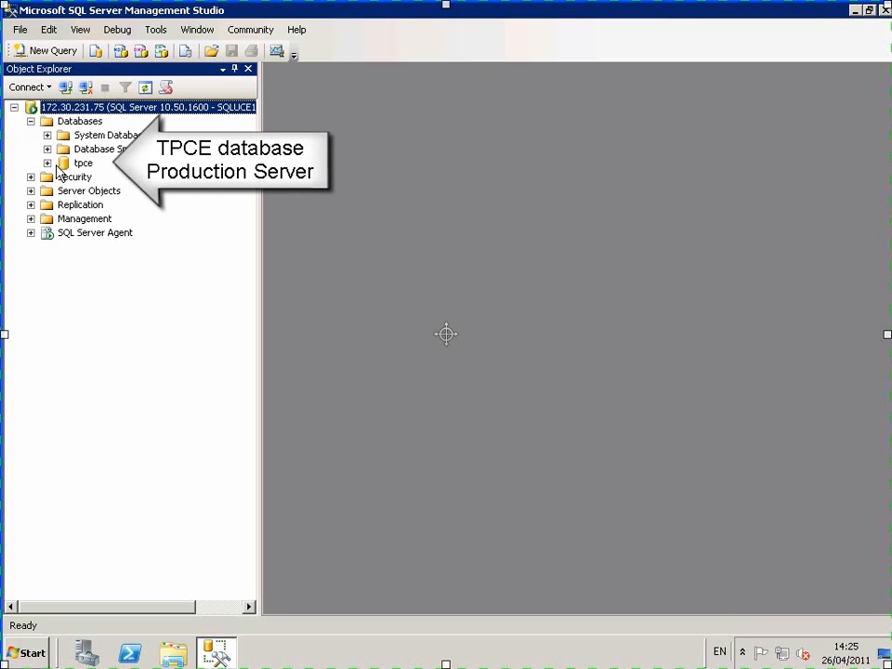
pyautogui.click(47, 162)
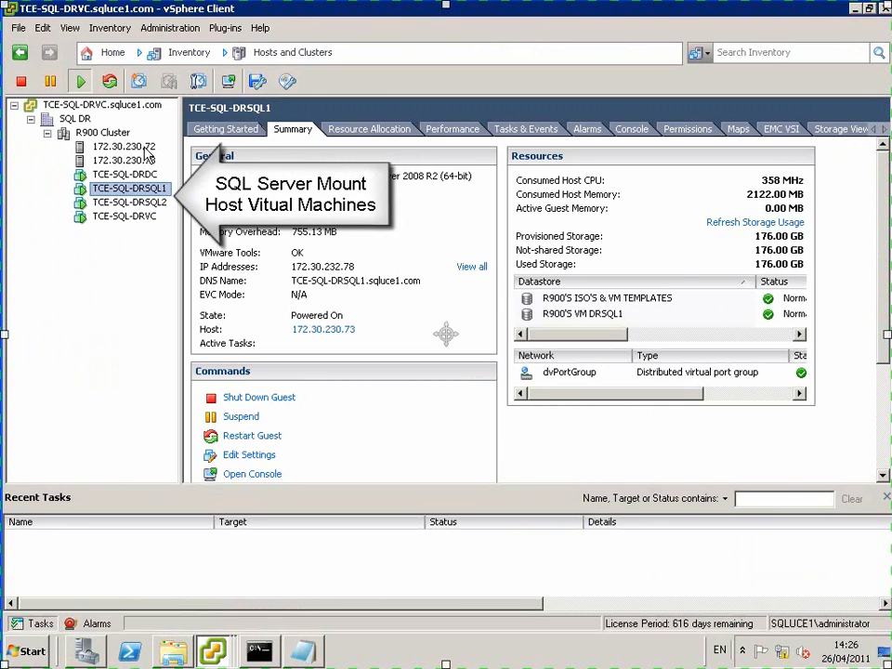
# - Select ESX host 172.30.230.72 and view its datastores
pyautogui.click(122, 146)
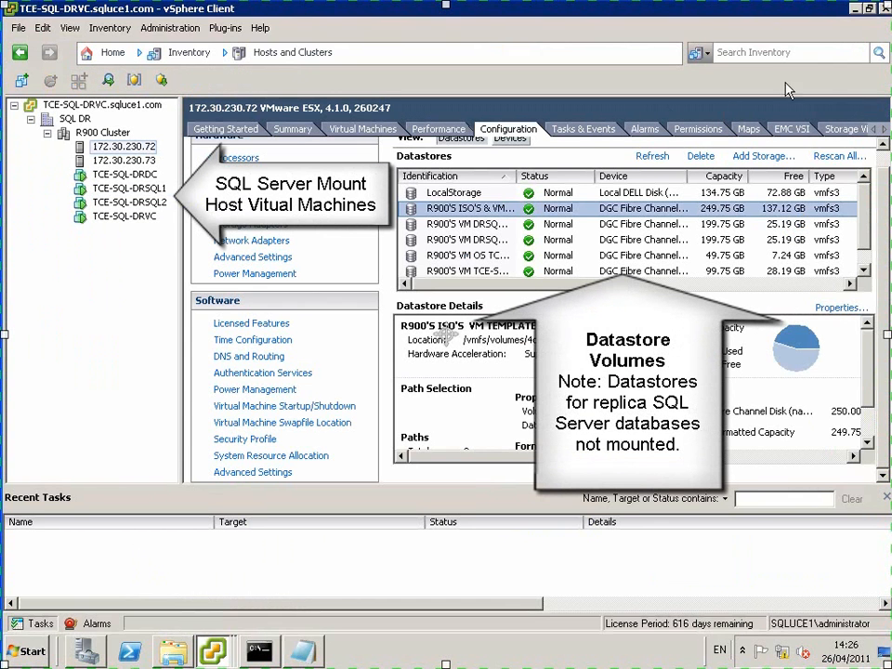
pyautogui.moveTo(864, 220)
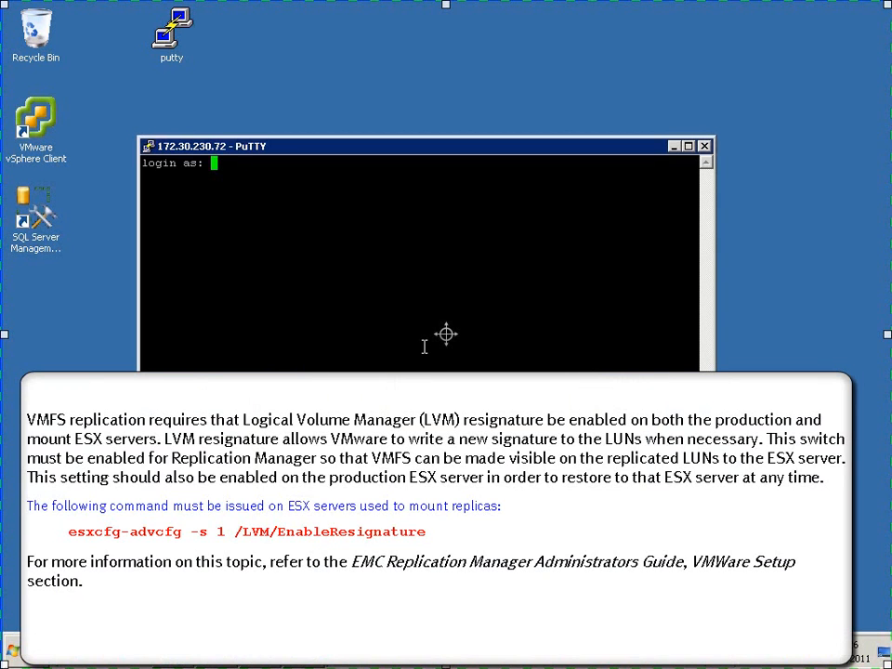
# - Log in to ESX host 172.30.230.72 as root in PuTTY
pyautogui.write('root')
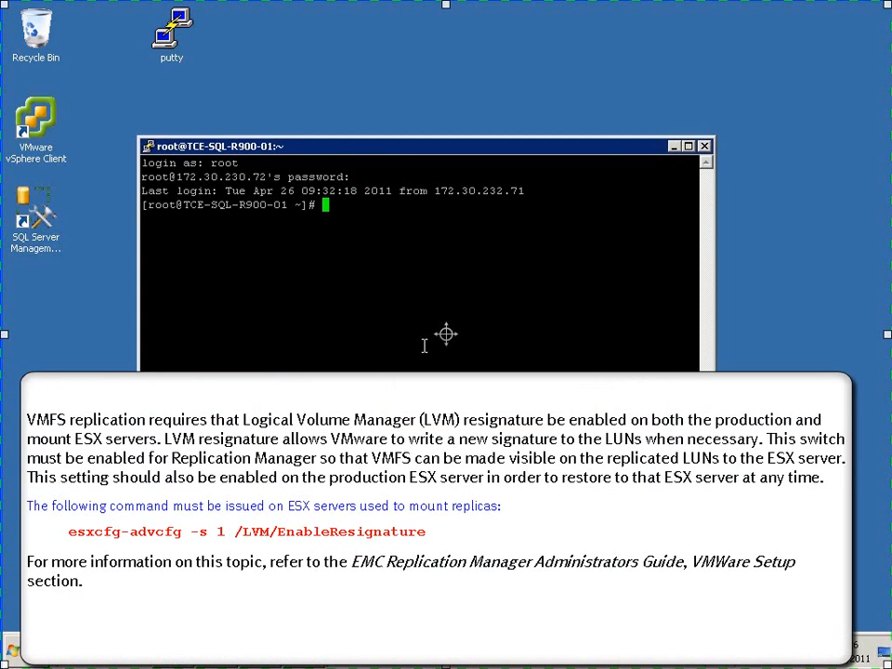
pyautogui.write('es')
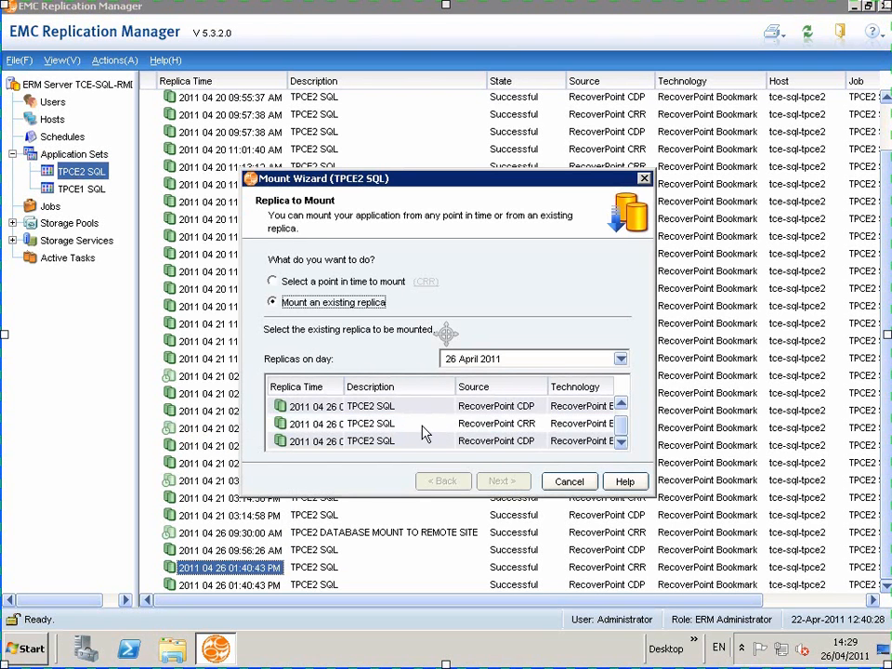
# - Mount the selected TPCE2 SQL replica on tce-sql-drsql1 with Recover all databases checked
pyautogui.click(502, 481)
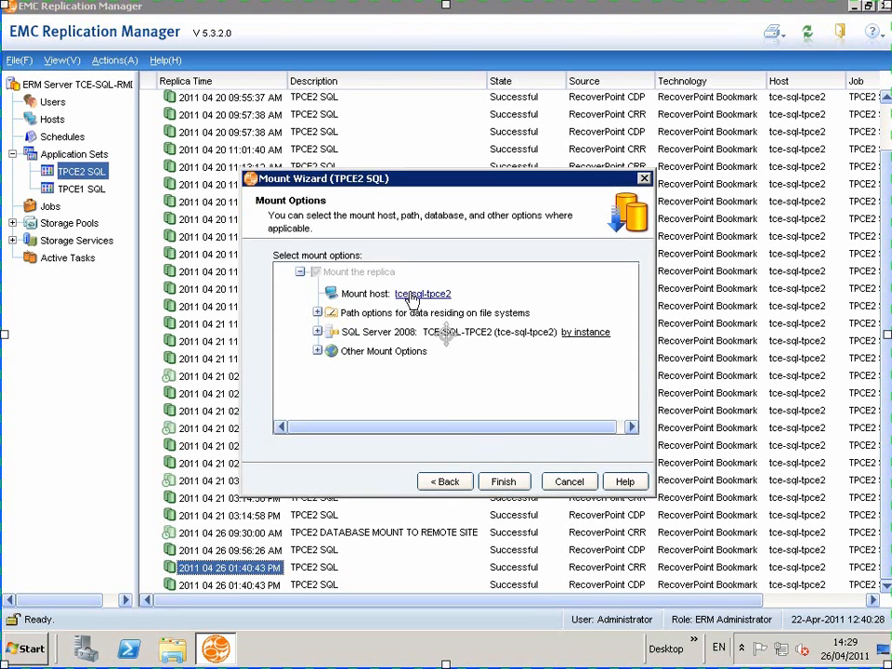
pyautogui.click(489, 296)
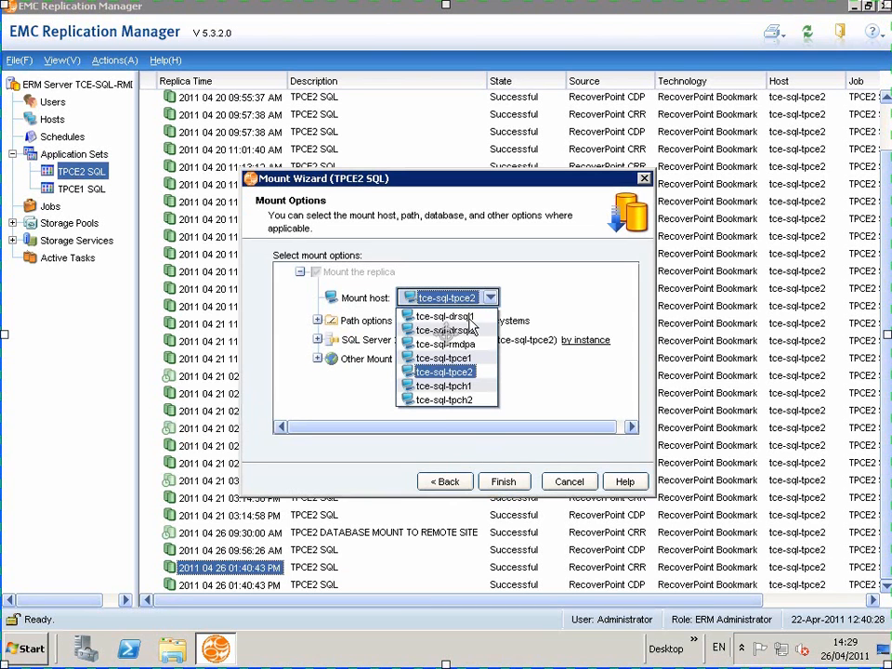
pyautogui.moveTo(445, 316)
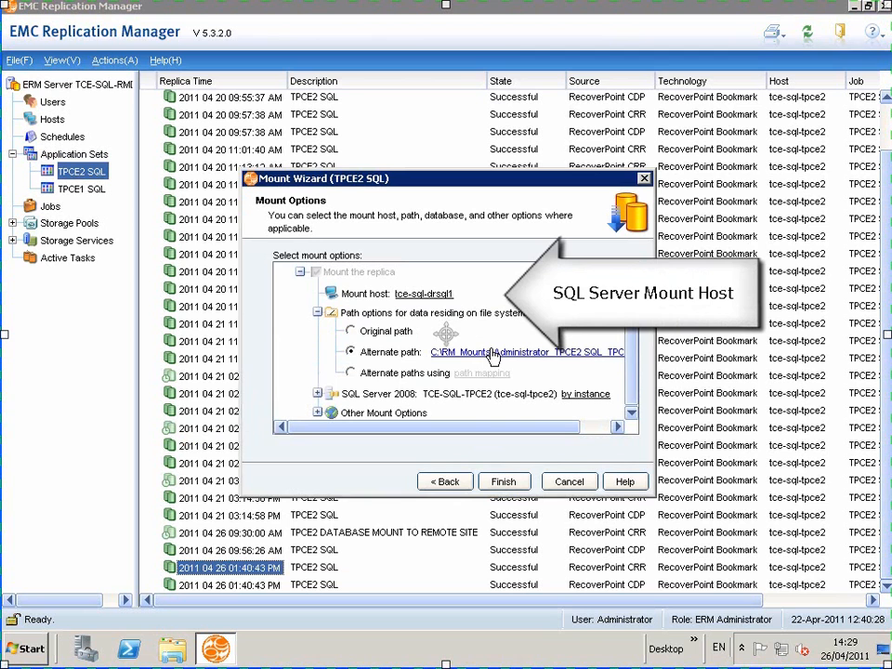
pyautogui.click(318, 393)
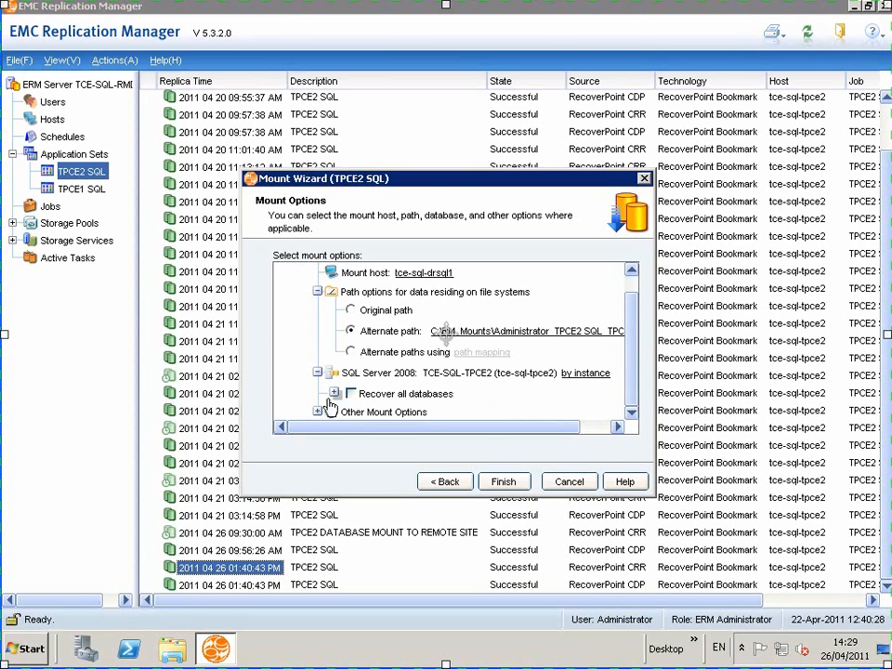
pyautogui.click(336, 393)
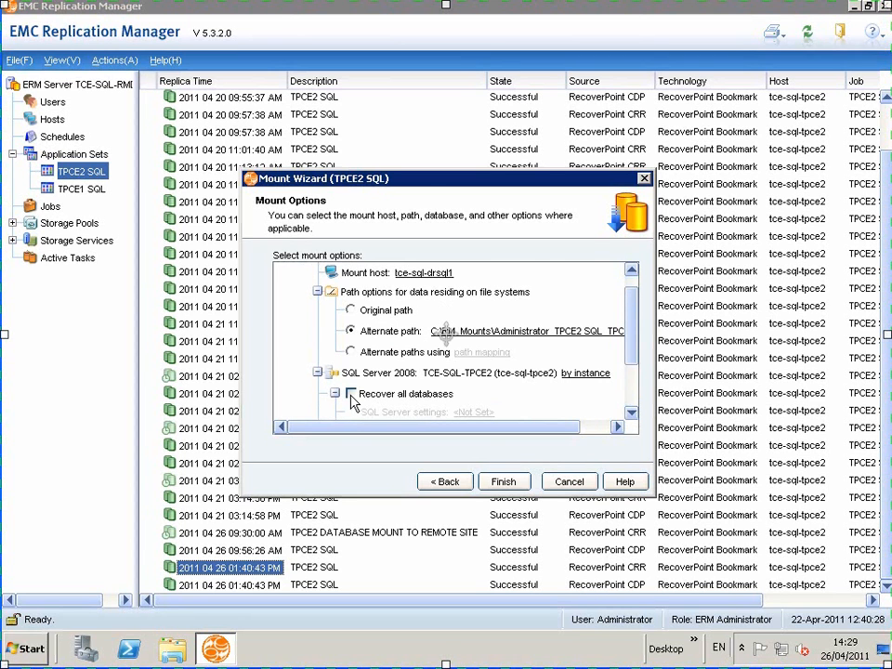
pyautogui.click(351, 393)
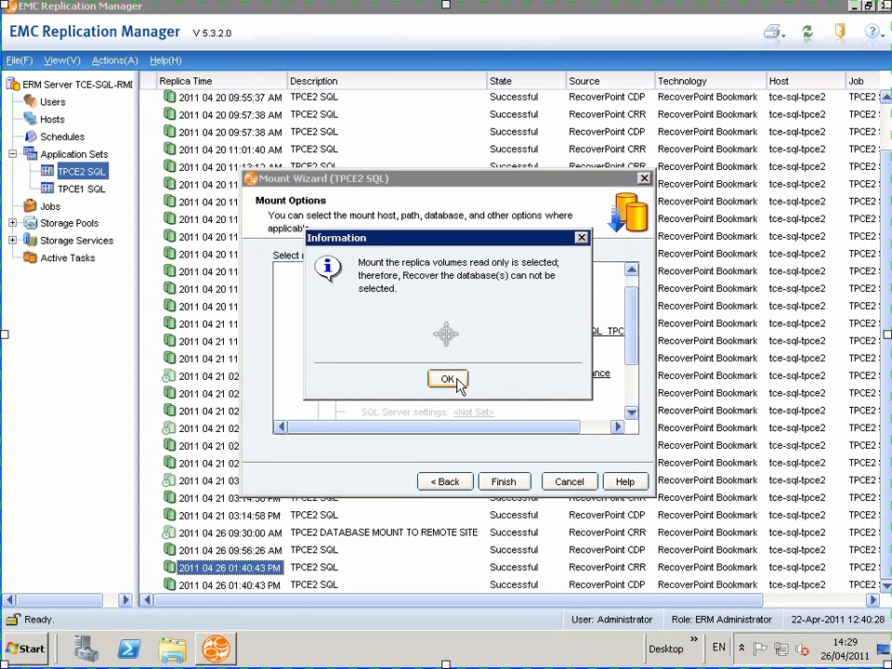
# - Dismiss the read-only warning, mount the volumes writable, and set recovery type to Recovery
pyautogui.click(447, 379)
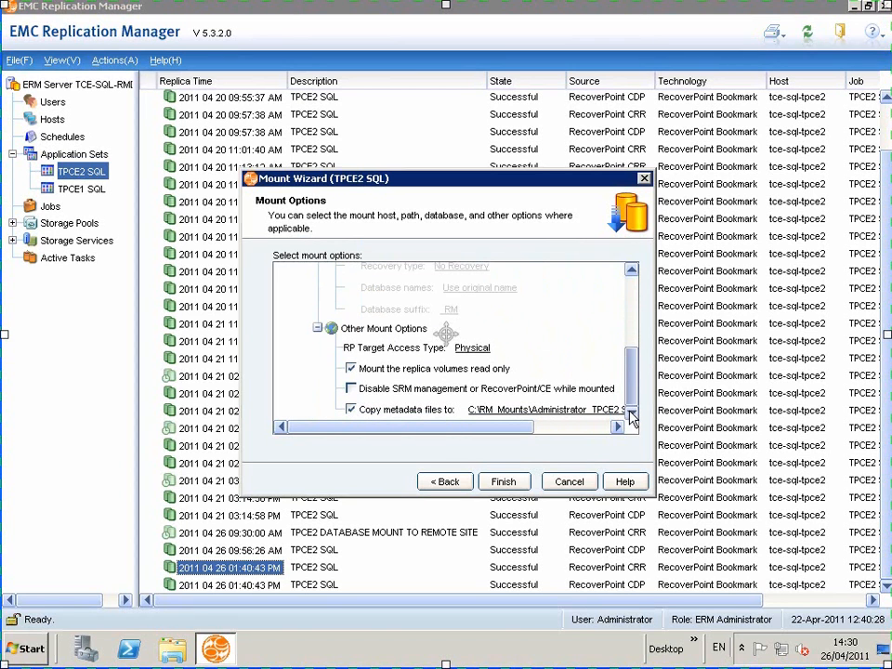
pyautogui.click(351, 368)
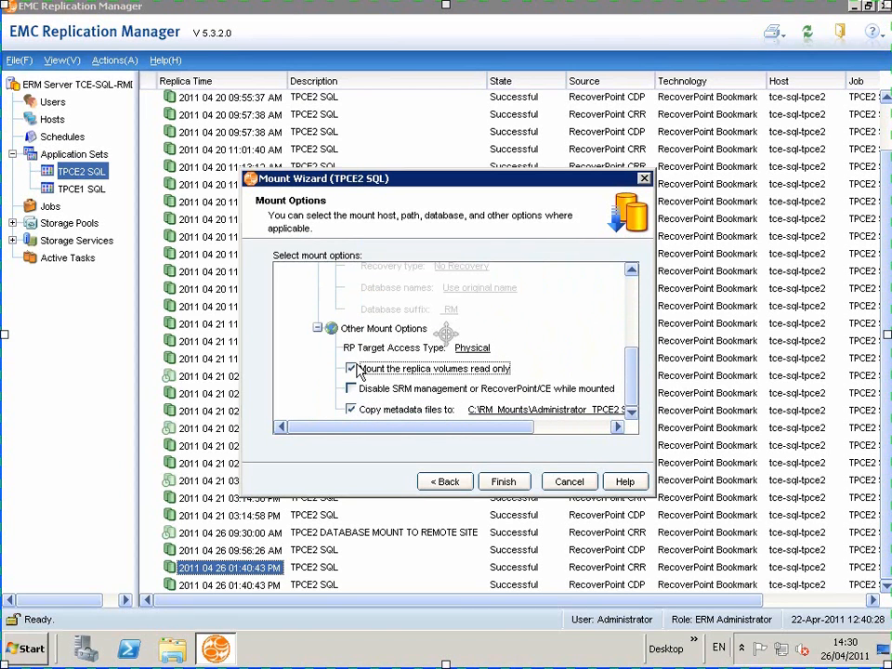
pyautogui.click(351, 369)
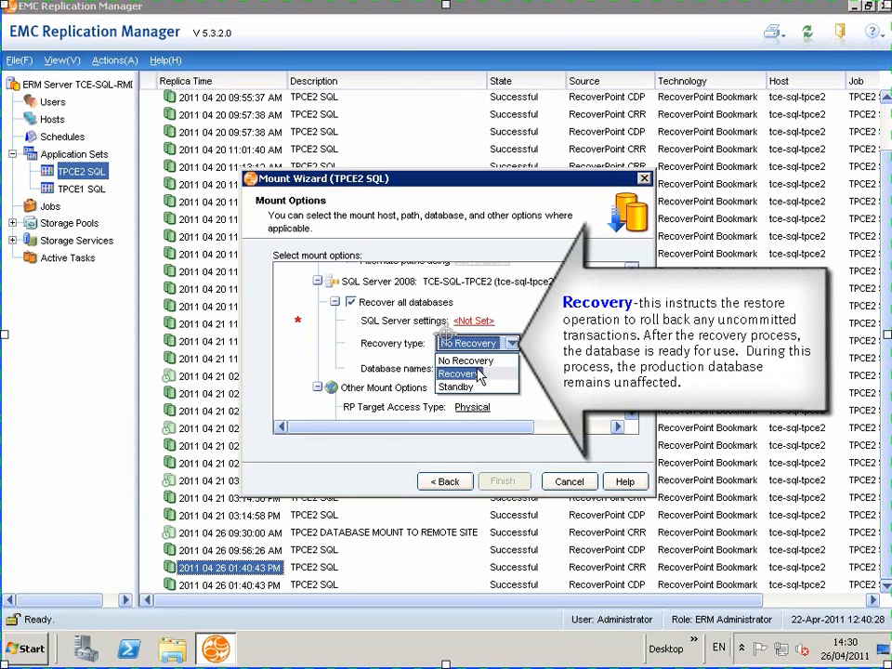
pyautogui.click(457, 374)
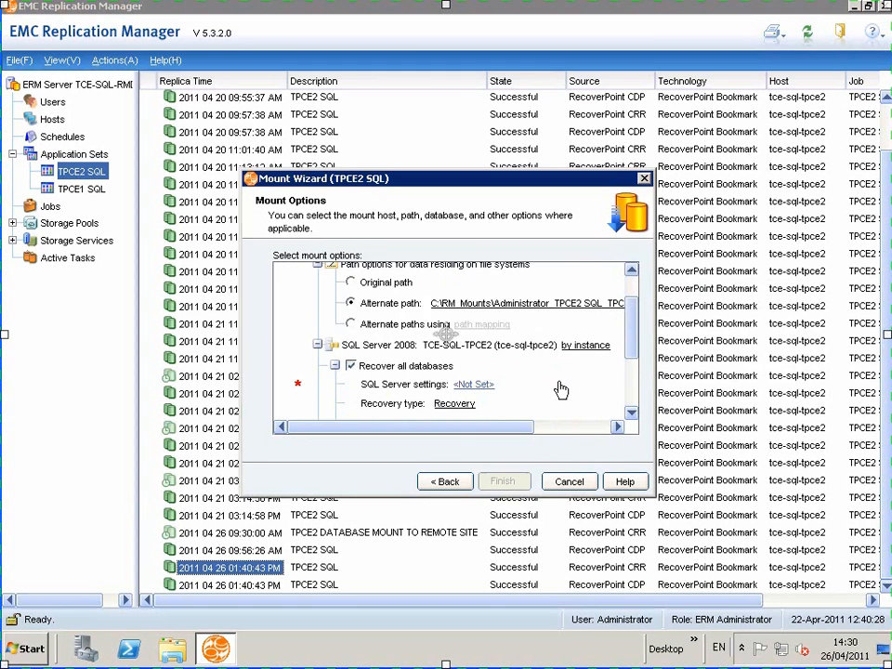
# - Point recovery at SQL Server TCE-SQL-DRSQL1 with Windows credentials and submit the mount
pyautogui.click(474, 384)
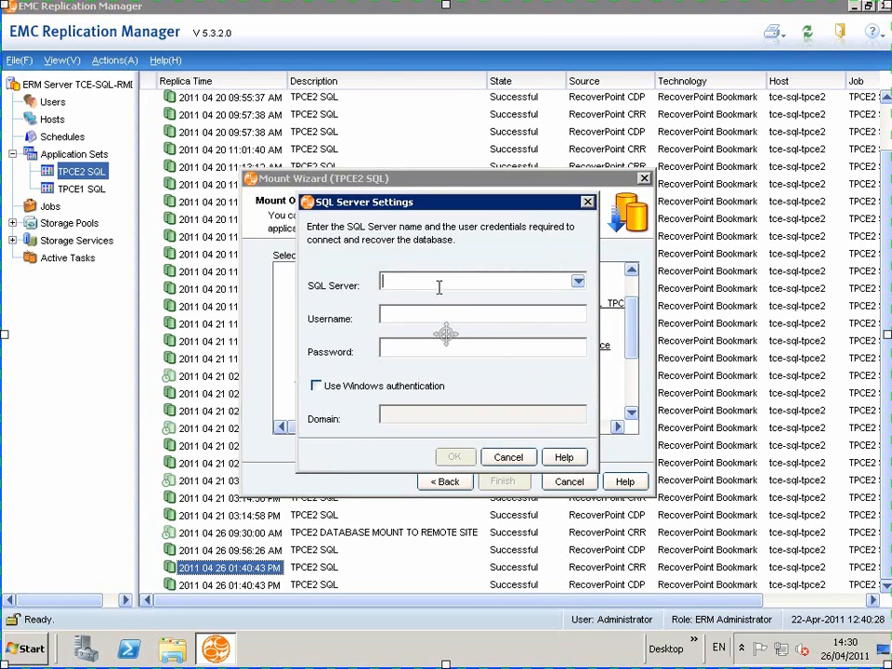
pyautogui.click(577, 280)
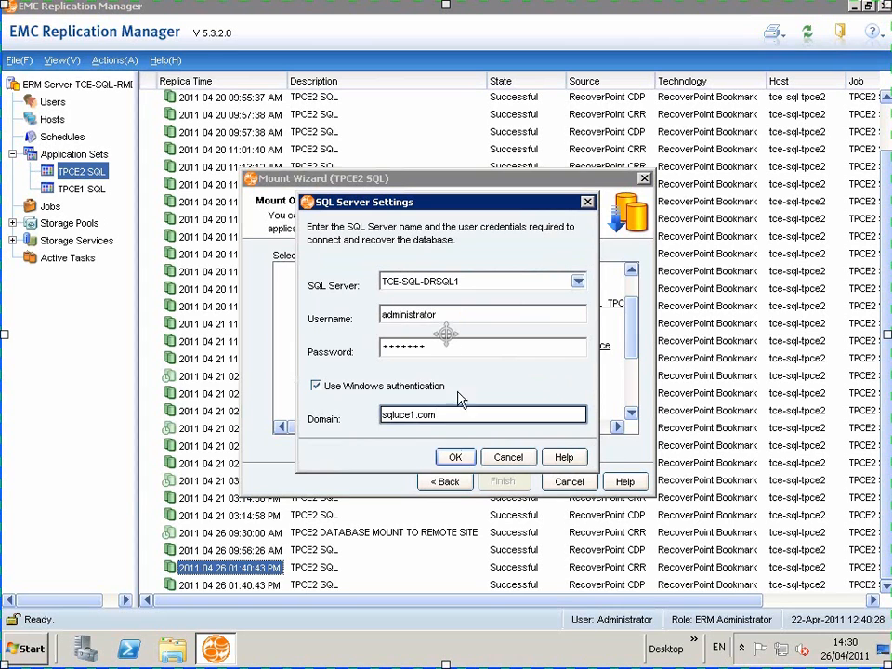
pyautogui.click(455, 456)
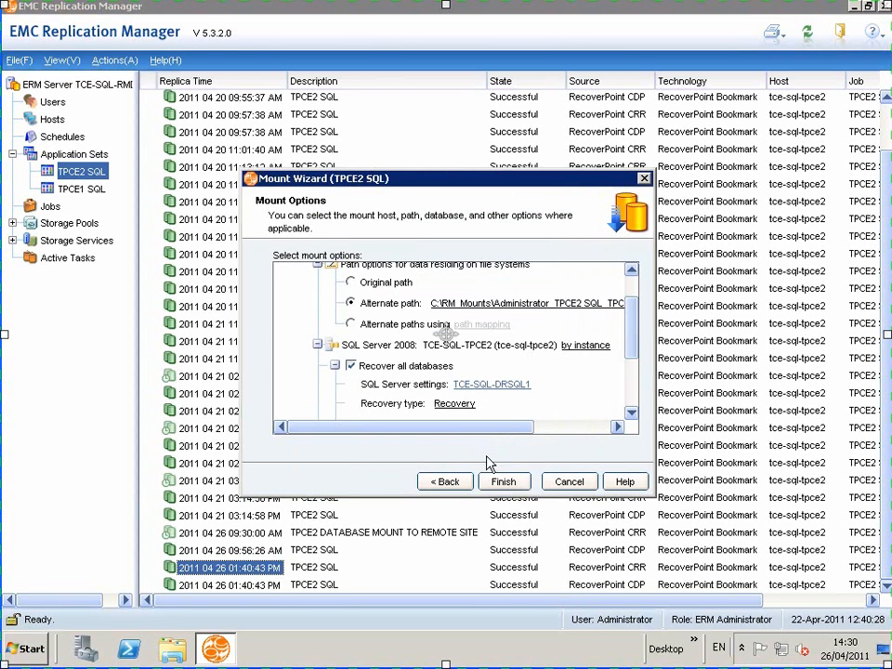
pyautogui.click(503, 481)
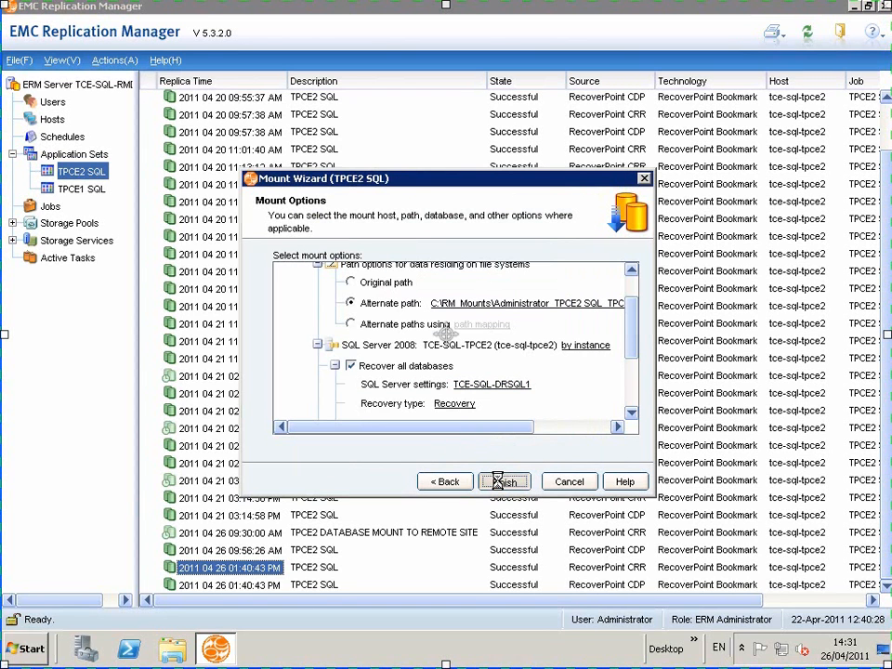
pyautogui.click(505, 480)
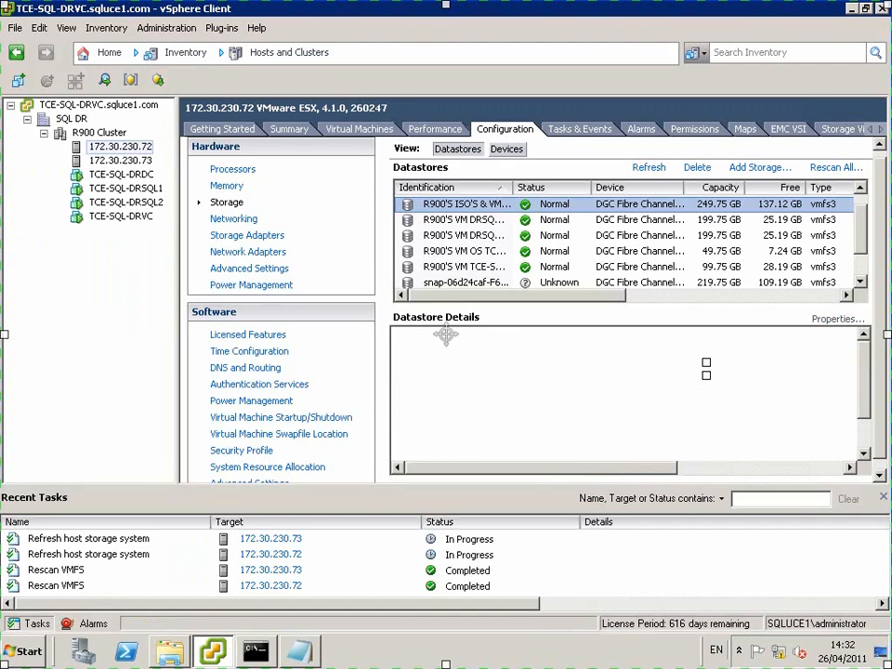
# - Open Edit Settings for virtual machine TCE-SQL-DRSQL1
pyautogui.click(464, 281)
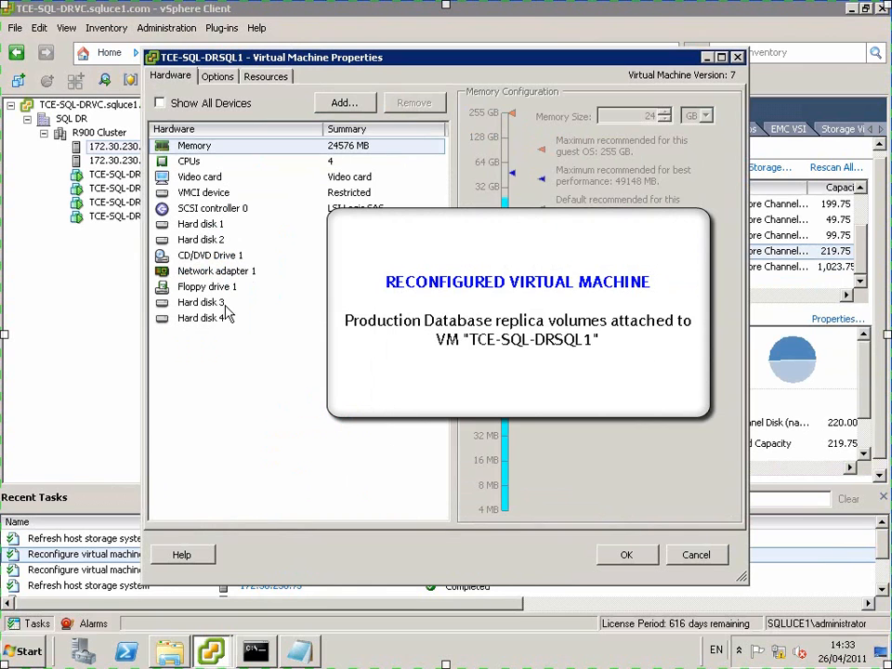
# - Inspect replica disks Hard disk 3 and Hard disk 4, then cancel the properties
pyautogui.click(200, 302)
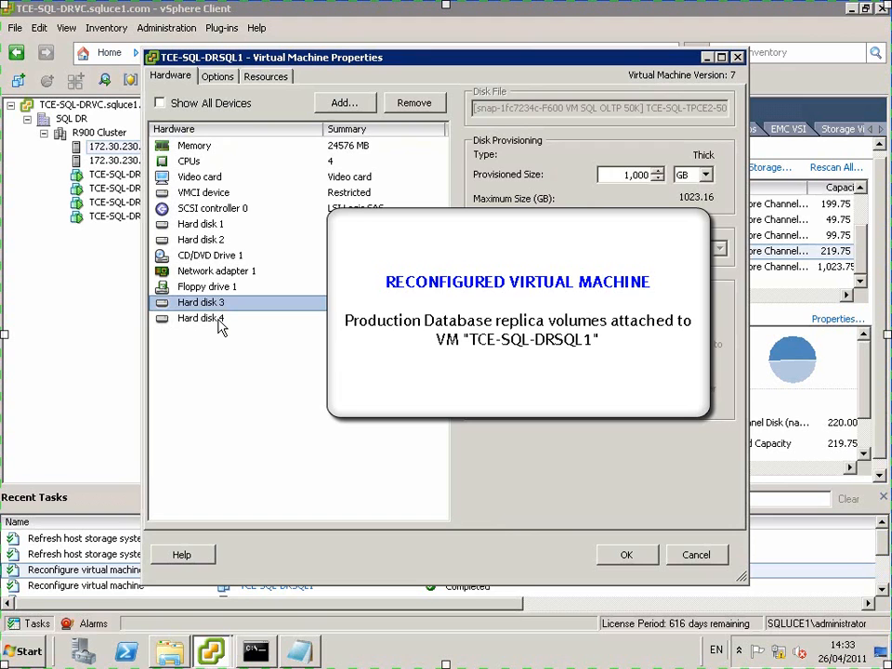
pyautogui.click(201, 318)
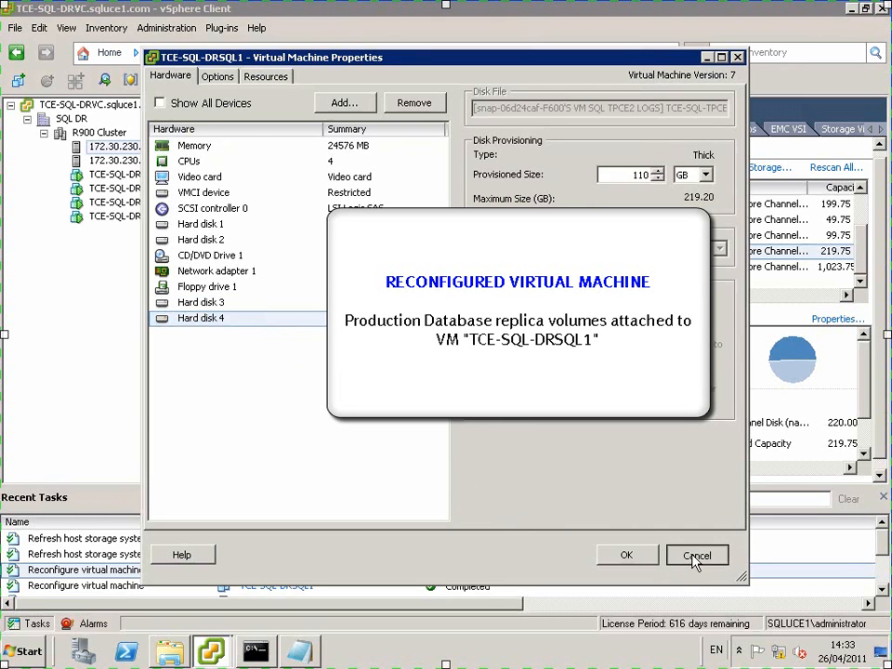
pyautogui.click(697, 555)
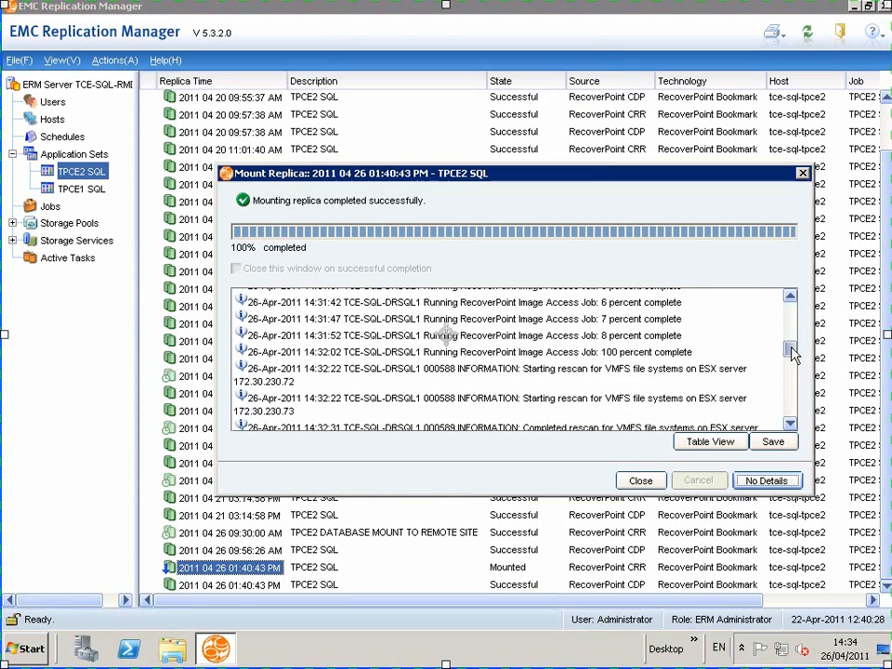
# - Scroll through the Mount Replica log to confirm the VMFS rescans and successful completion
pyautogui.scroll(-3)
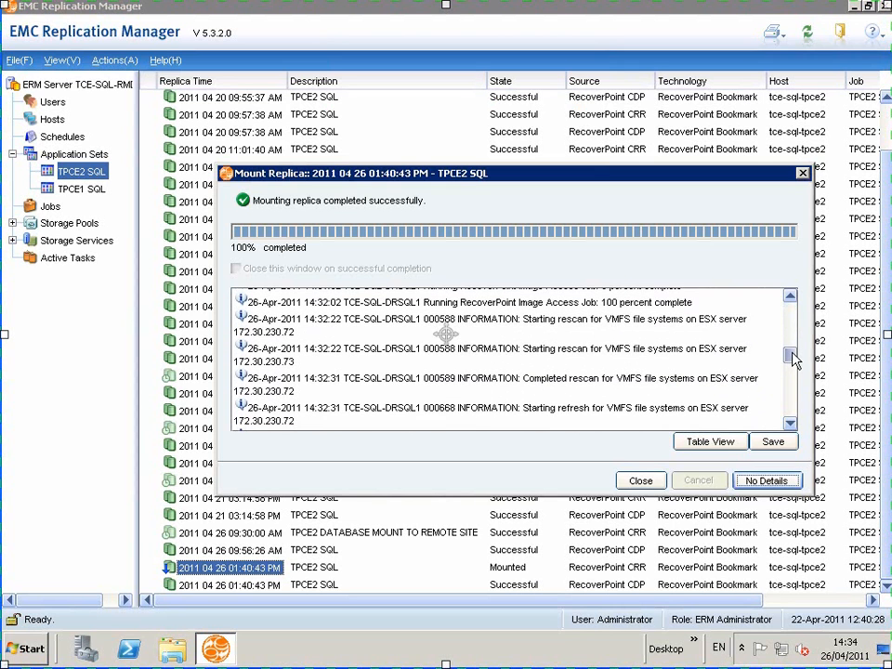
pyautogui.scroll(-3)
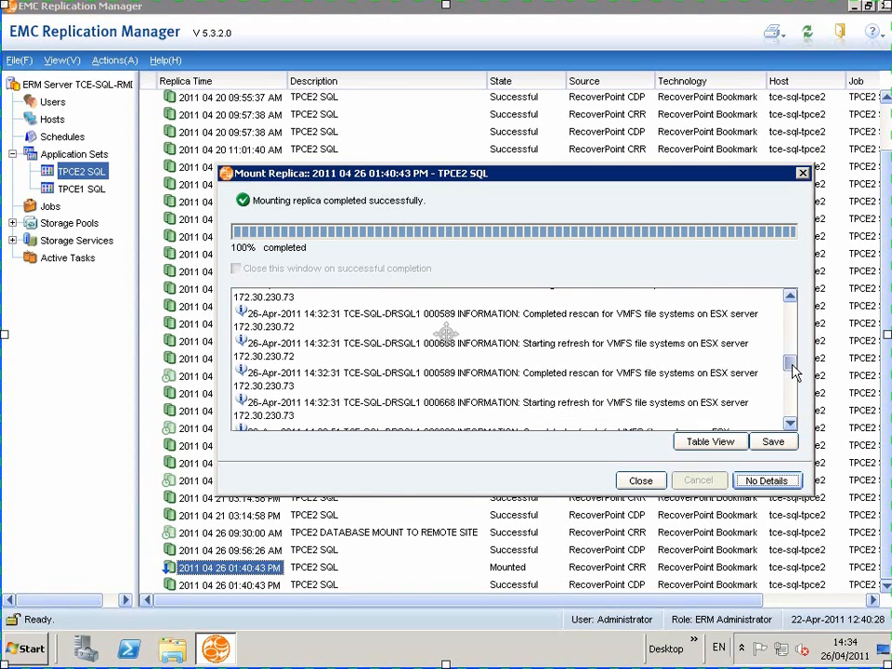
pyautogui.scroll(-3)
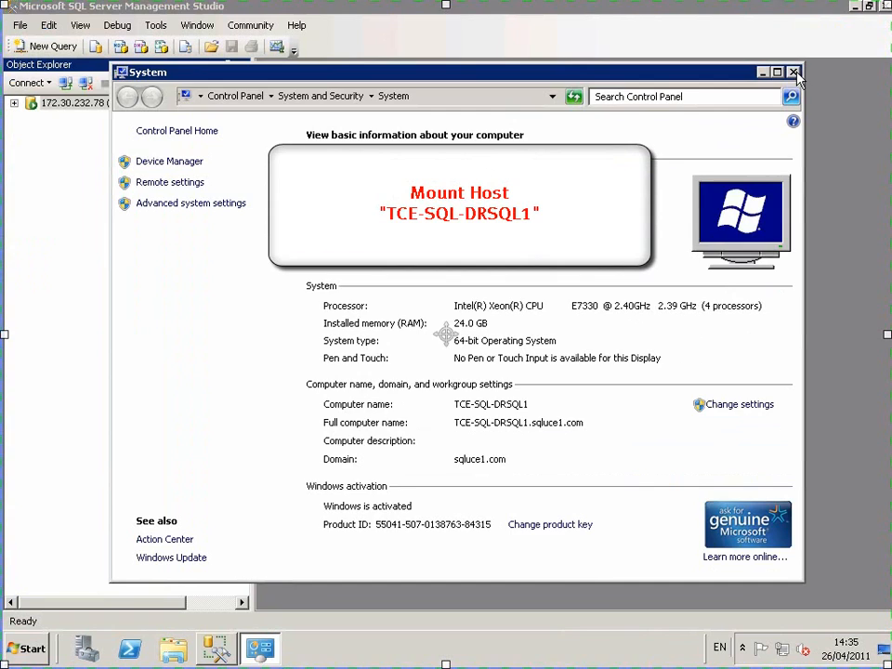
# - Close the System window, then expand and refresh Databases to show the attached tpce
pyautogui.click(794, 71)
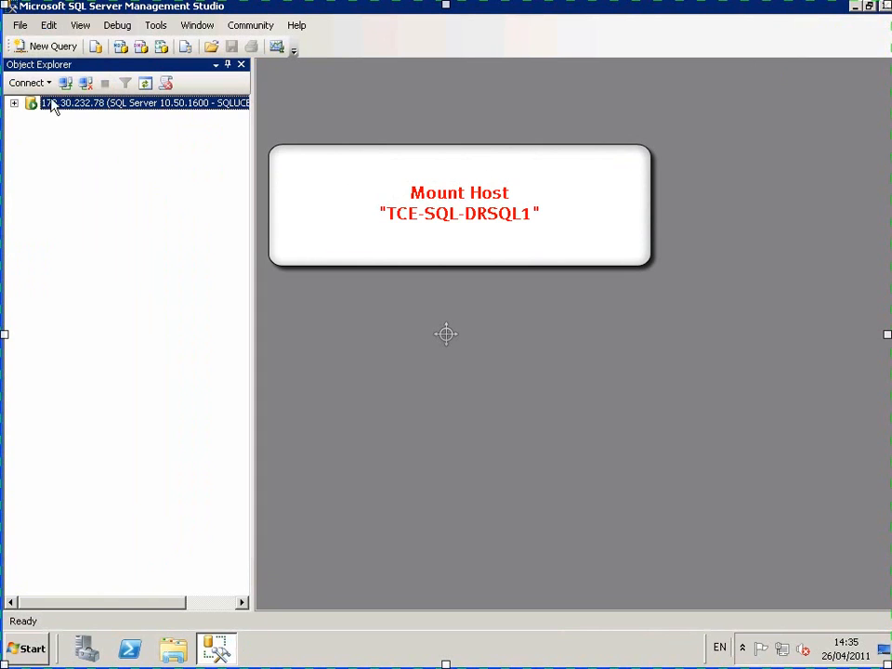
pyautogui.click(15, 102)
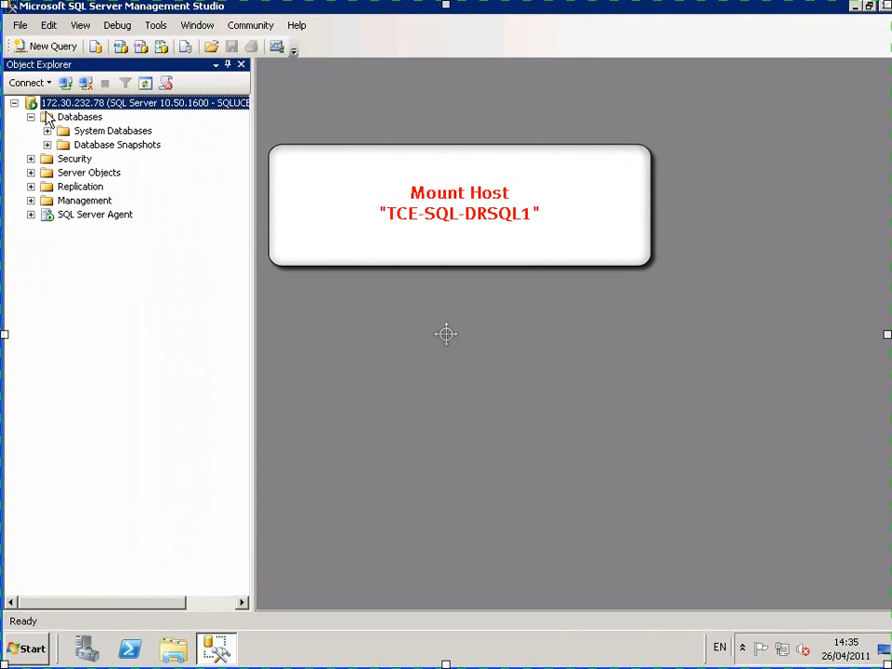
pyautogui.rightClick(79, 116)
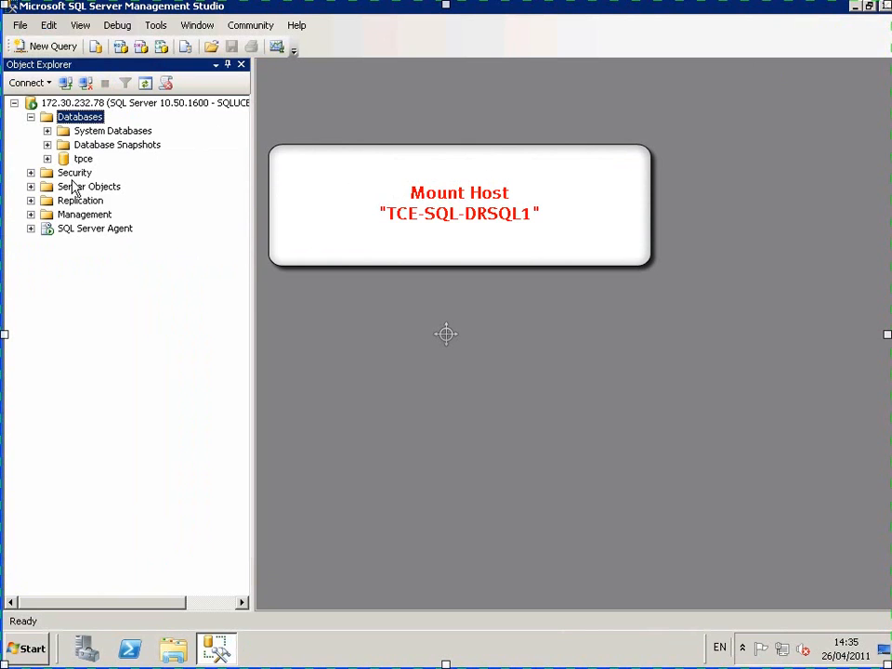
pyautogui.click(48, 158)
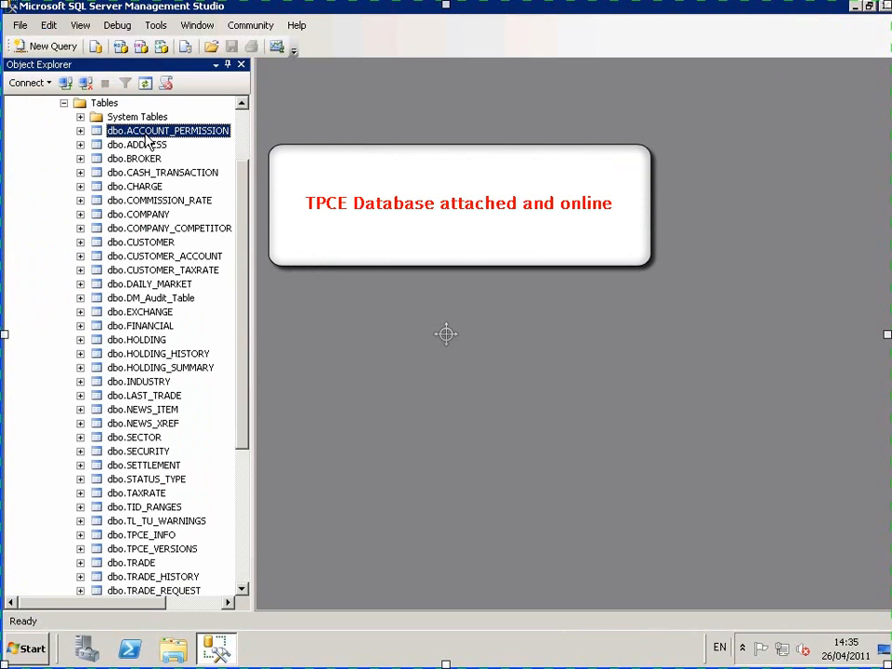
pyautogui.moveTo(493, 97)
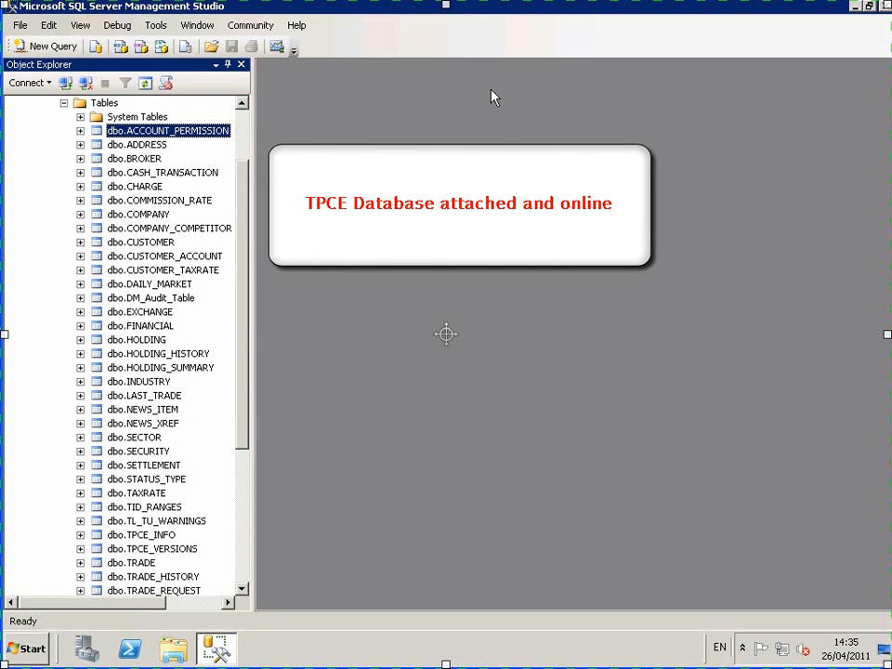